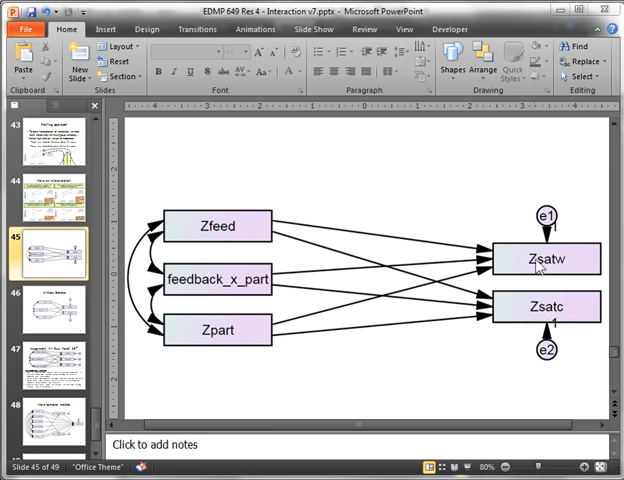
mouse_move(540, 288)
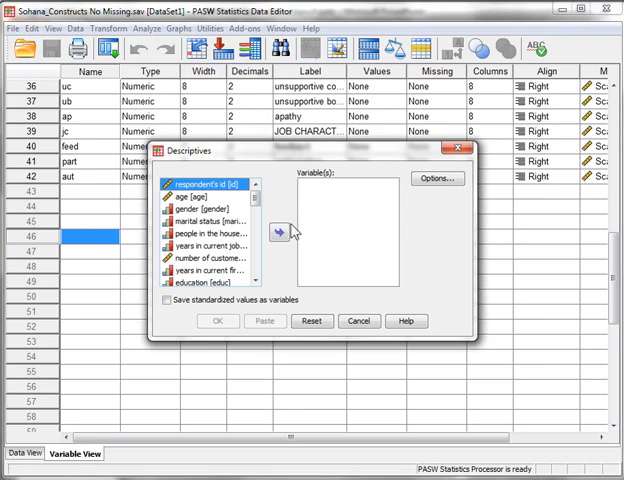
Standardize work satisfaction, customer satisfaction, feedback and participation into new Z variables.
click(166, 300)
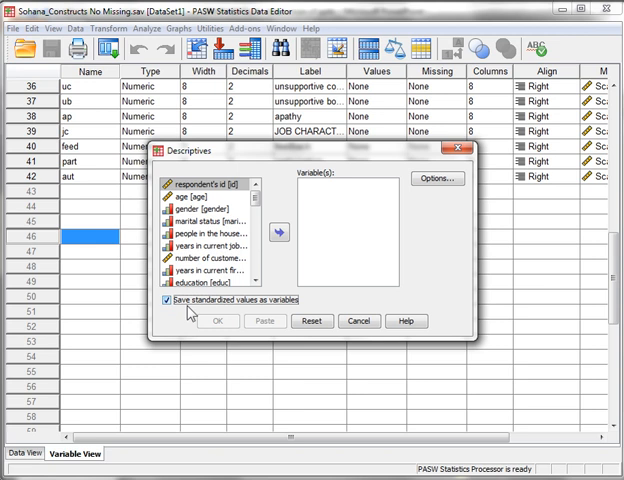
scroll(down, 3)
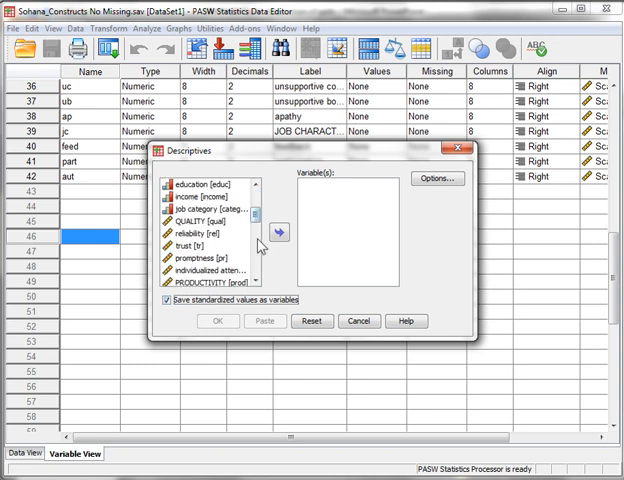
scroll(down, 3)
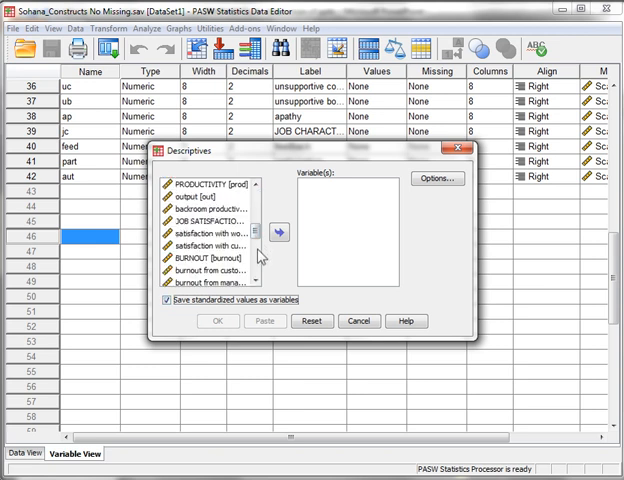
click(196, 234)
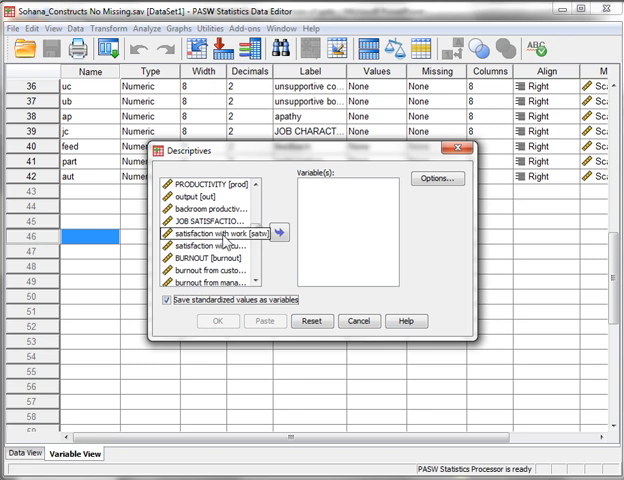
click(212, 248)
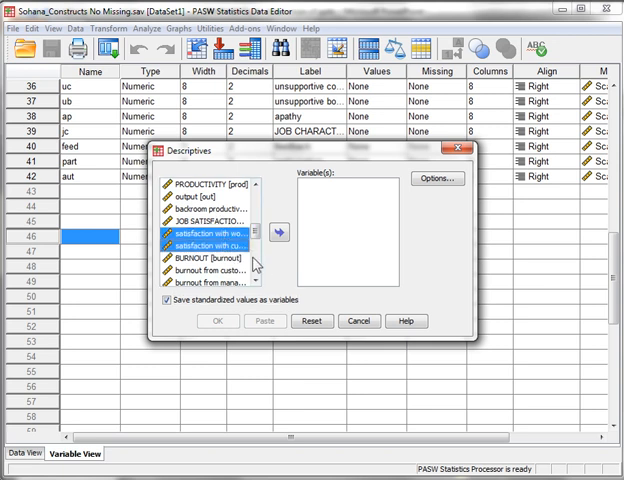
scroll(down, 3)
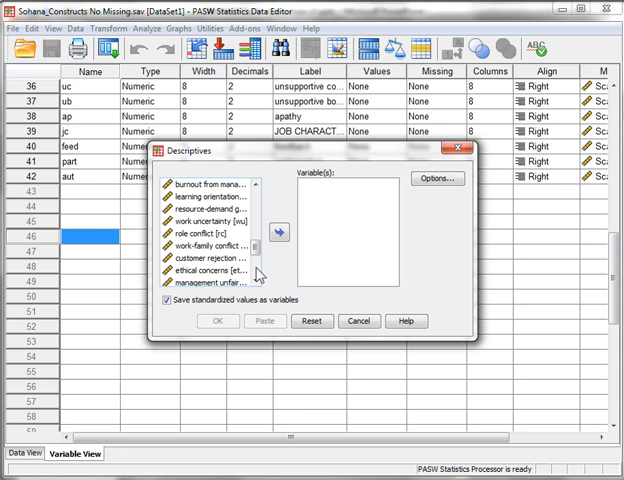
scroll(down, 3)
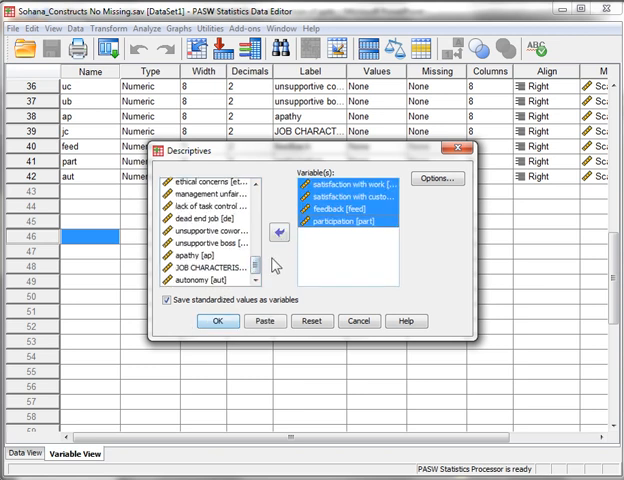
click(216, 320)
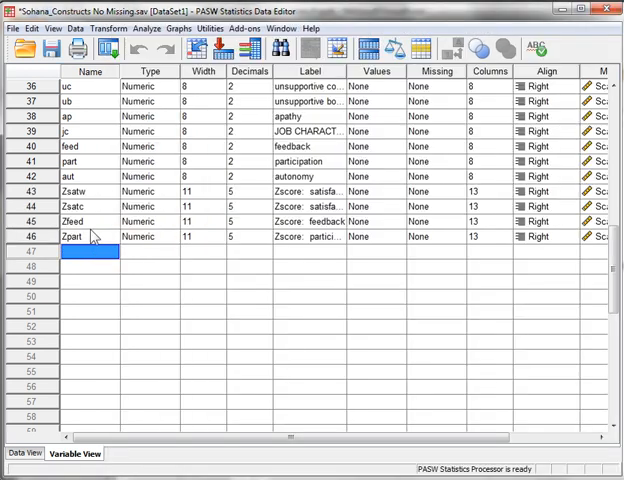
mouse_move(56, 196)
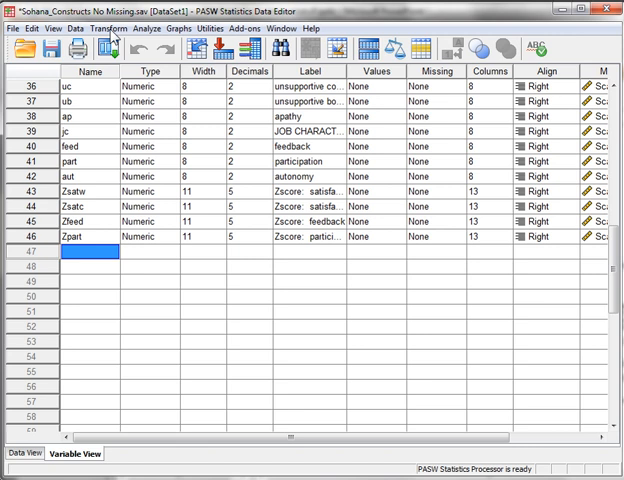
Compute a new variable Part_x_Feed as Zpart * Zfeed.
click(108, 28)
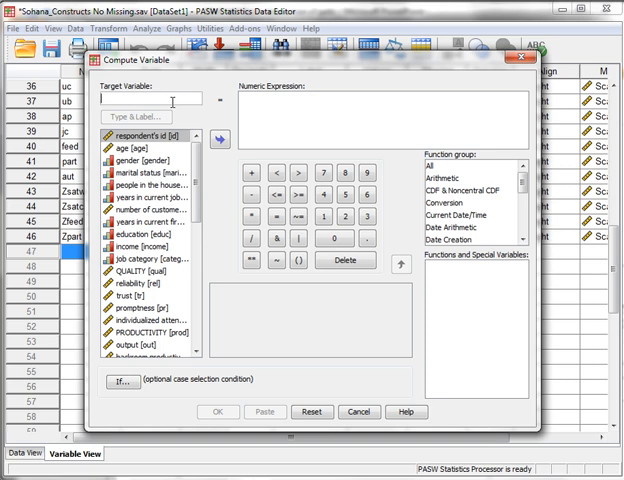
text(Part_)
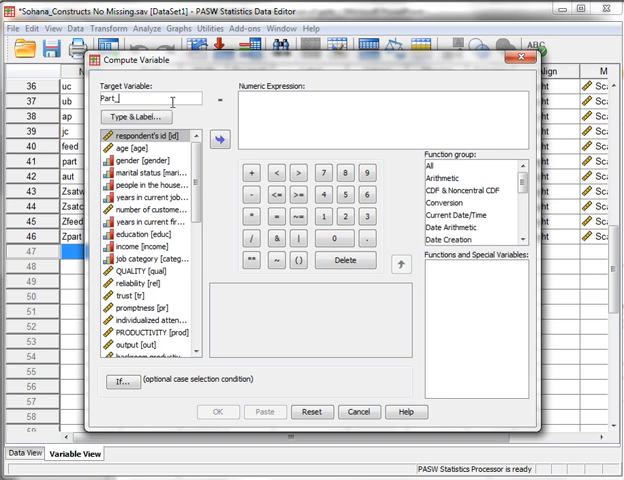
text(x_)
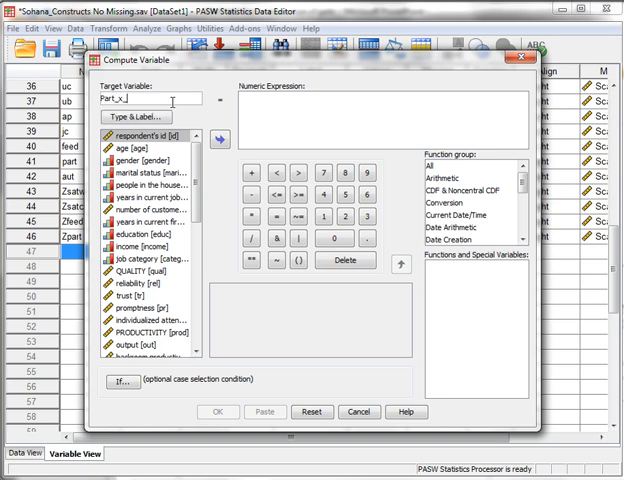
text(Feed)
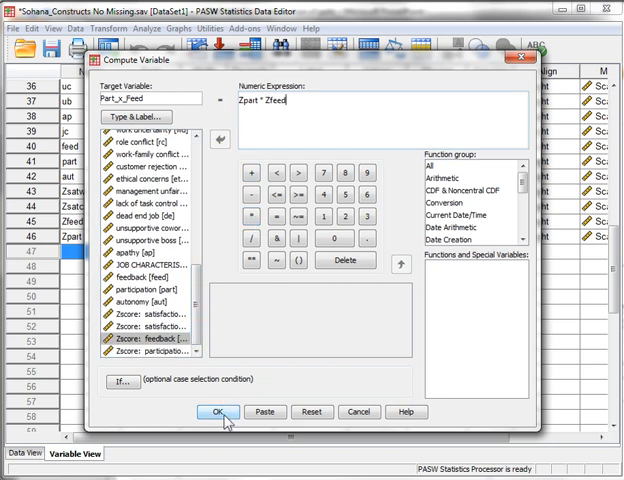
click(212, 412)
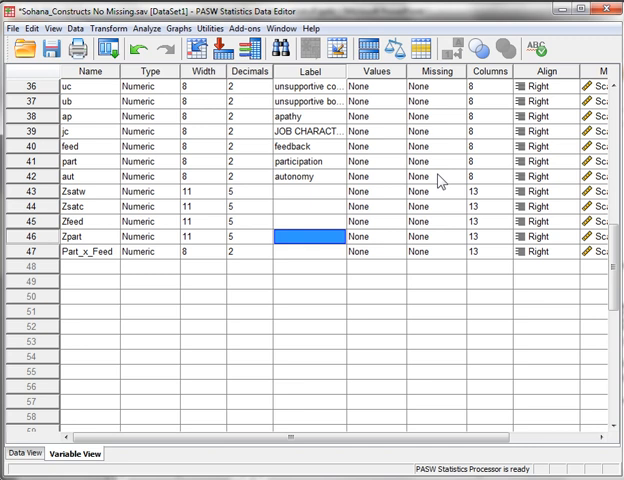
mouse_move(352, 196)
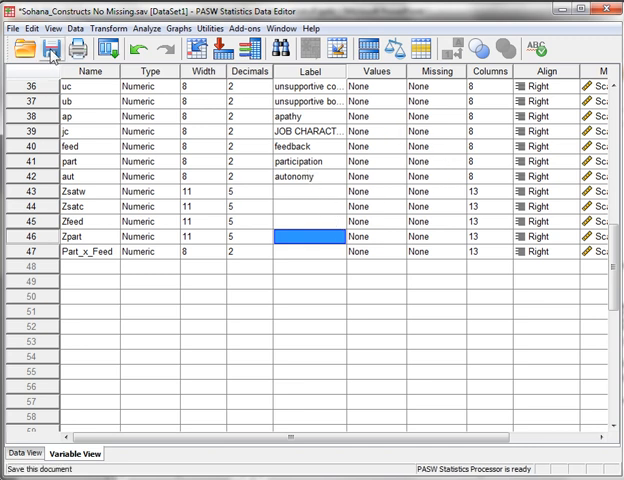
Save the data file with the new Part_x_Feed variable.
click(52, 48)
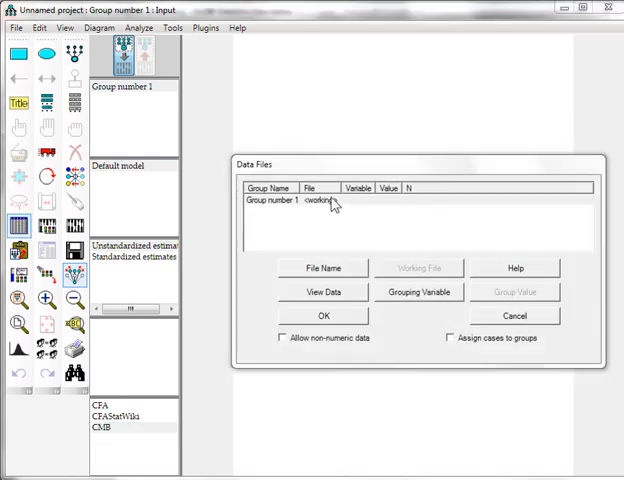
Browse via Recent Places to the data folder for Group number 1's data file.
click(322, 268)
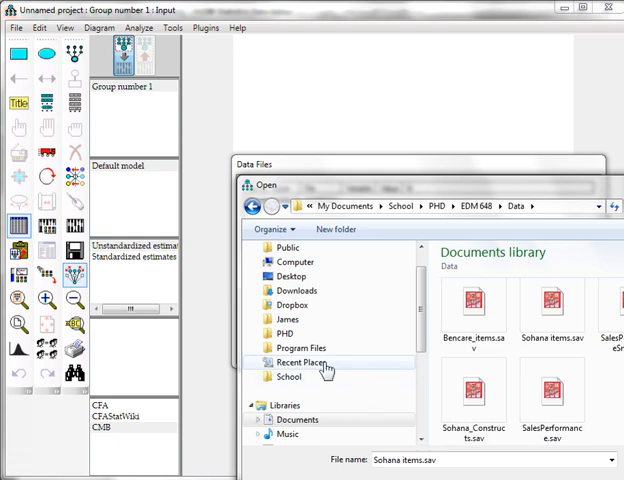
click(300, 362)
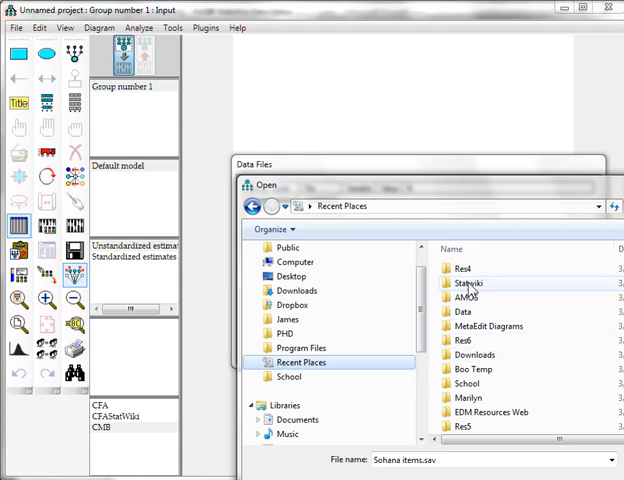
click(508, 206)
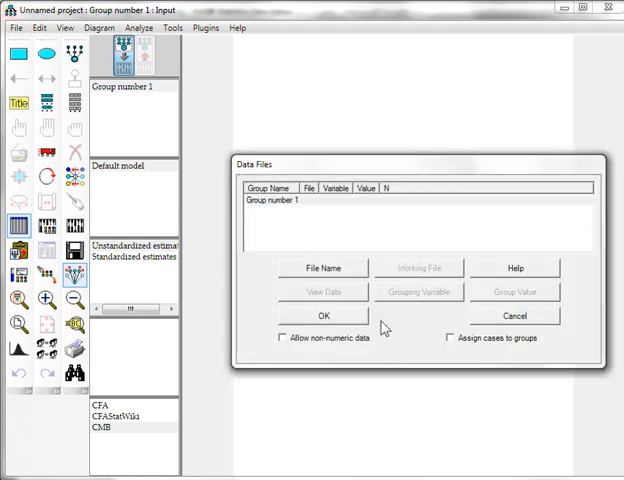
mouse_move(432, 322)
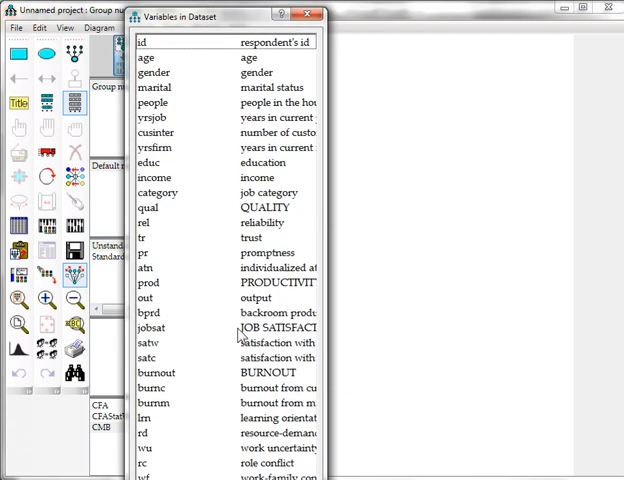
mouse_move(260, 156)
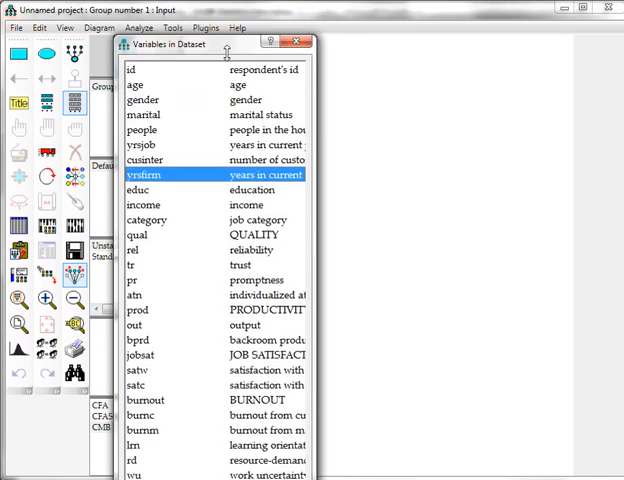
Drag Part_x_Feed from the variable list onto the canvas beside Zpart.
scroll(down, 3)
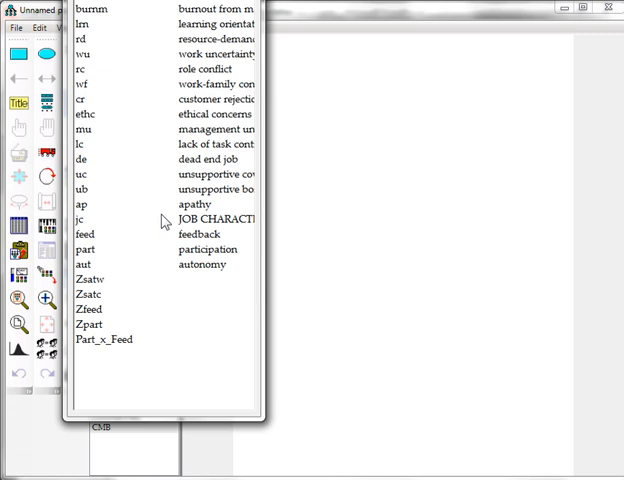
click(90, 280)
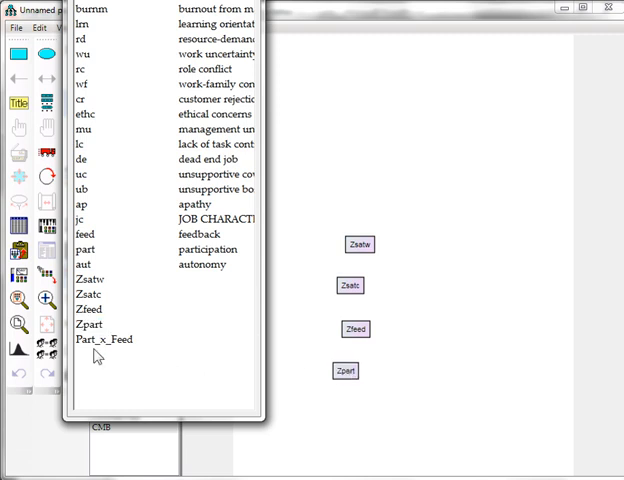
drag(104, 340, 412, 352)
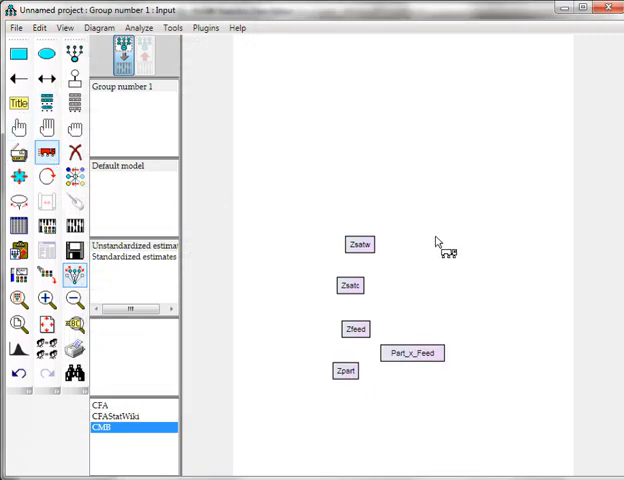
Arrange Zpart, Part_x_Feed and Zfeed as predictors facing the two satisfaction outcomes.
drag(358, 244, 504, 336)
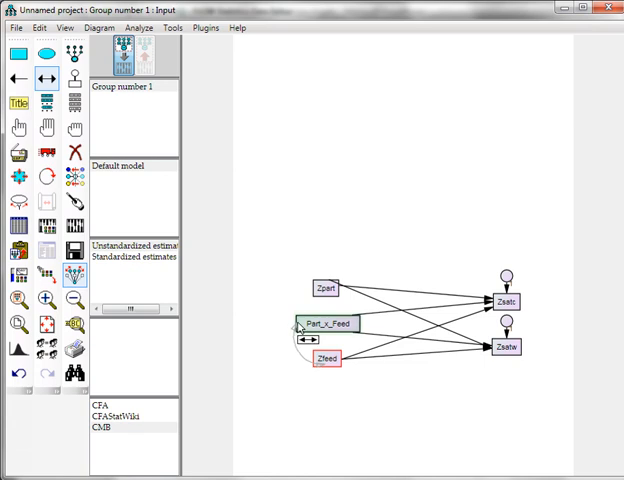
drag(322, 288, 322, 358)
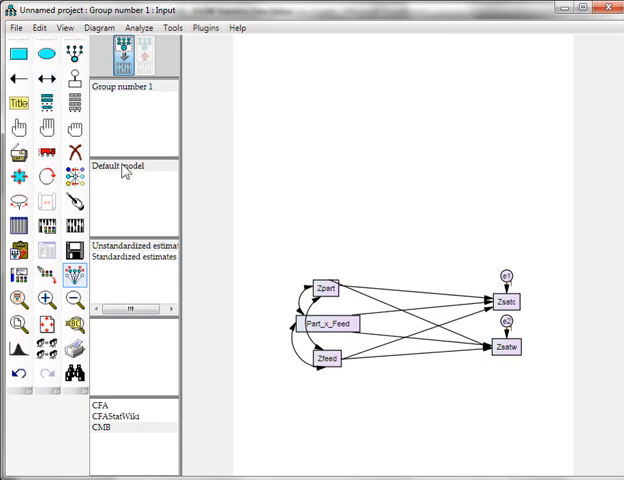
click(76, 204)
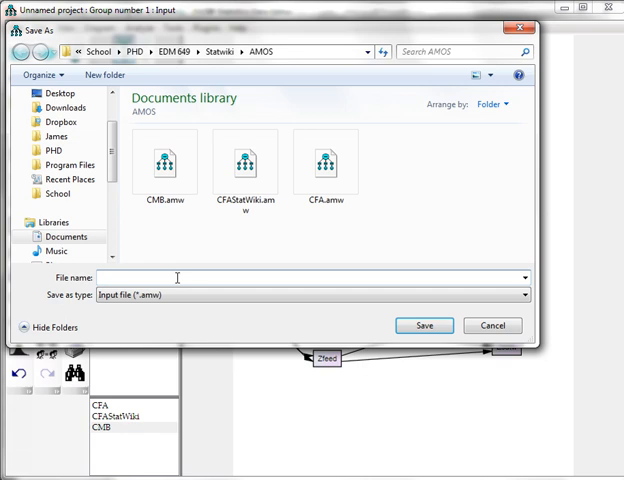
Save the model under the file name interaction.
text(interaction)
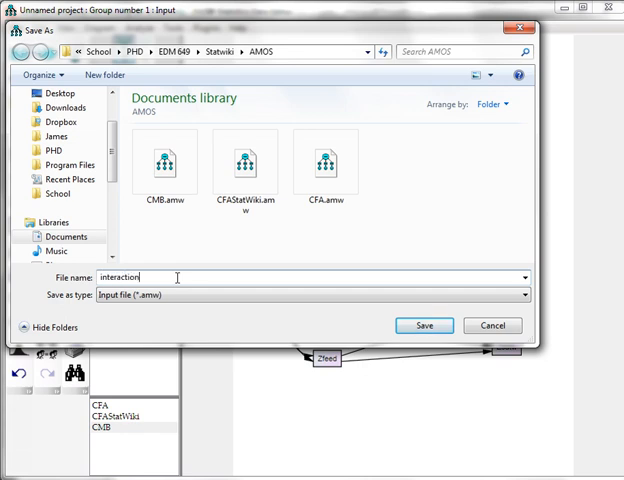
click(424, 324)
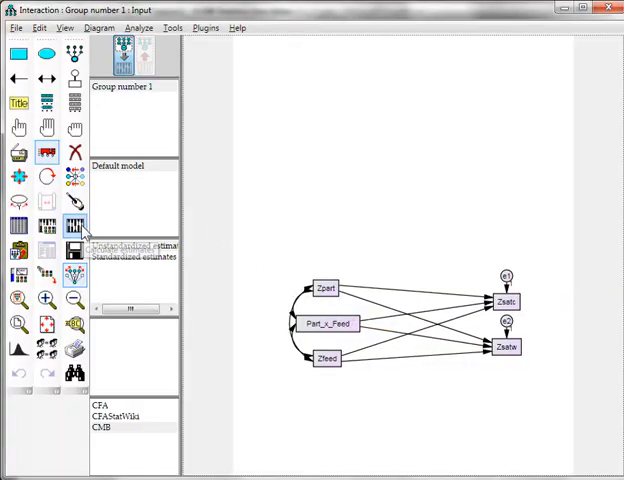
Request squared multiple correlations in the Analysis Properties output options.
click(74, 228)
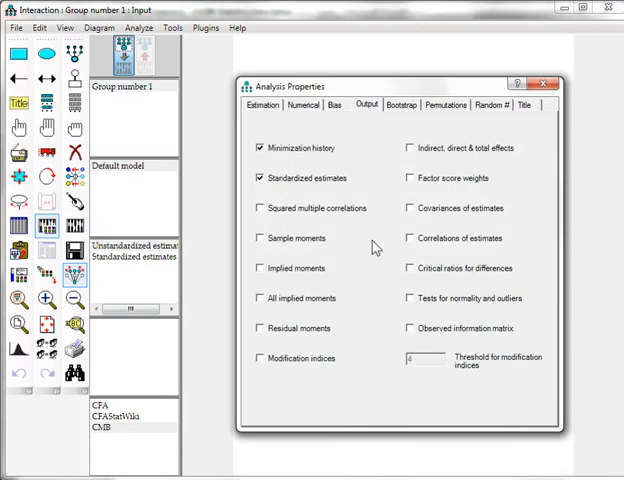
click(256, 208)
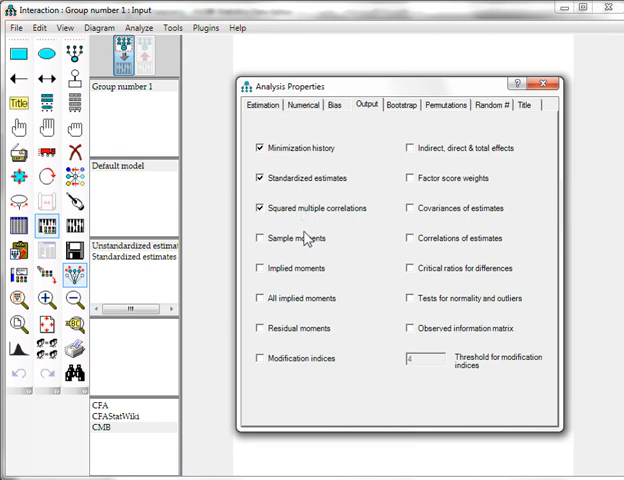
mouse_move(342, 332)
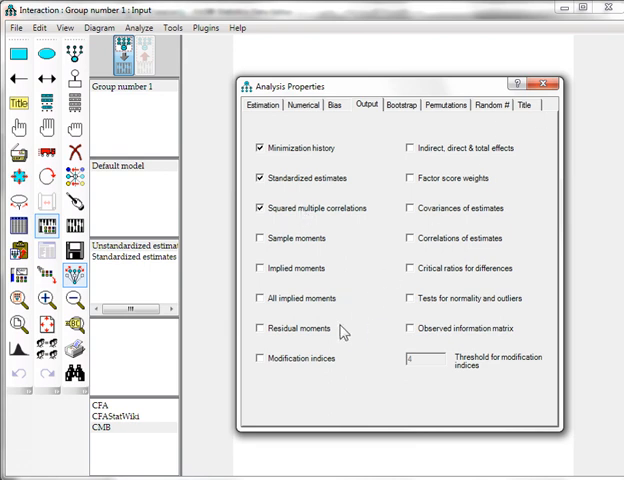
click(260, 358)
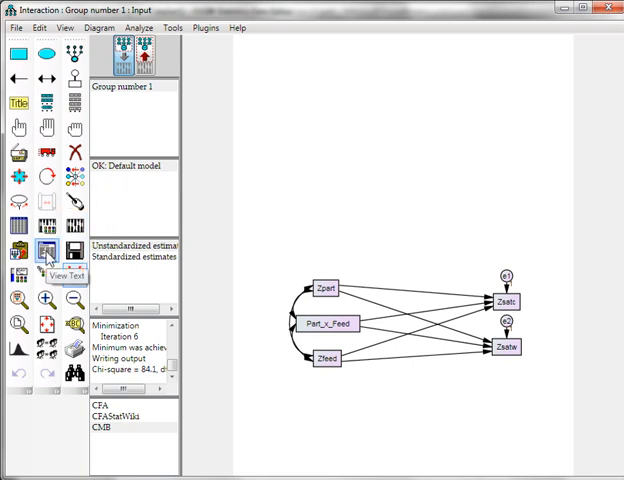
View the Amos text output and show the Estimates section with regression weights.
click(48, 244)
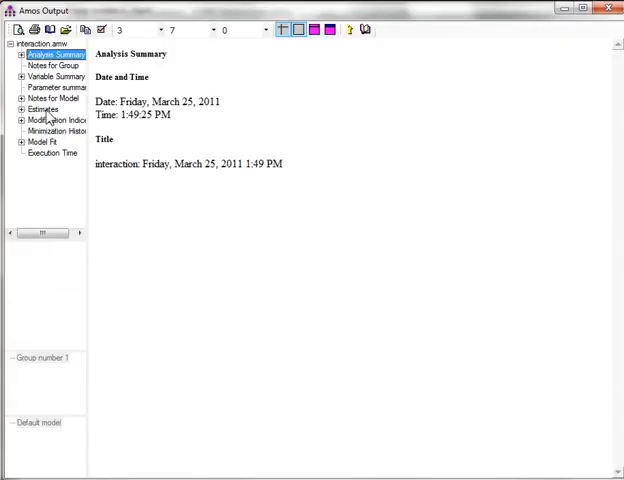
click(44, 108)
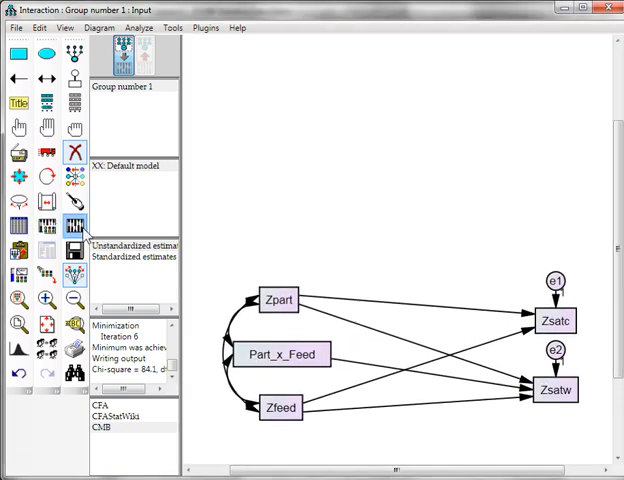
click(76, 224)
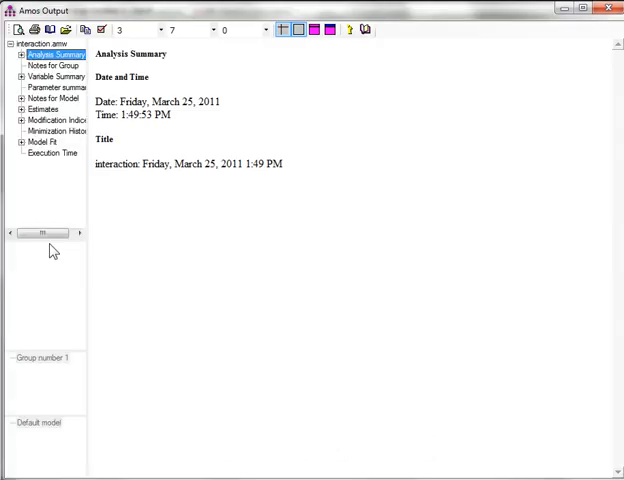
click(44, 108)
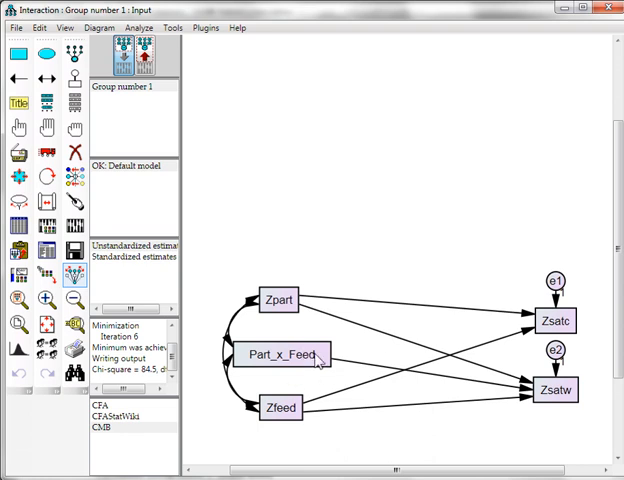
mouse_move(544, 336)
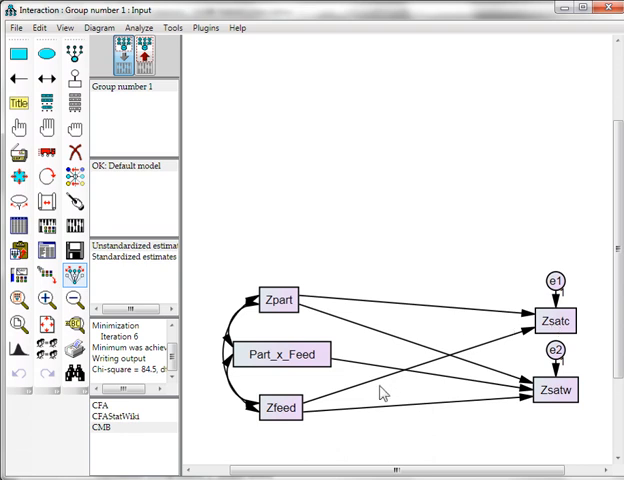
click(76, 152)
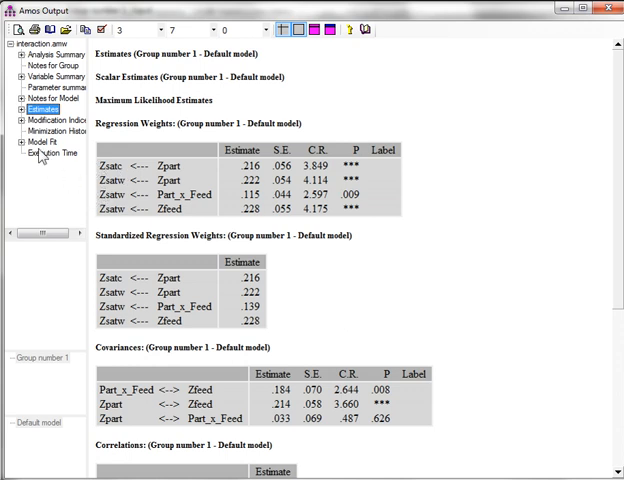
Review Model Fit statistics, then the Modification Indices suggesting an e1–e2 covariance.
click(48, 140)
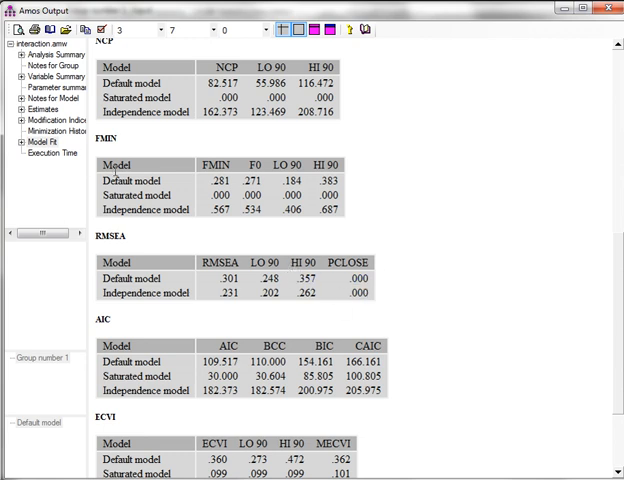
click(52, 120)
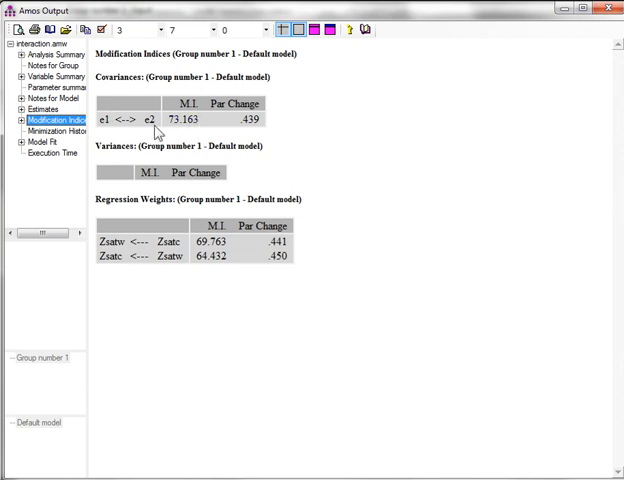
mouse_move(212, 140)
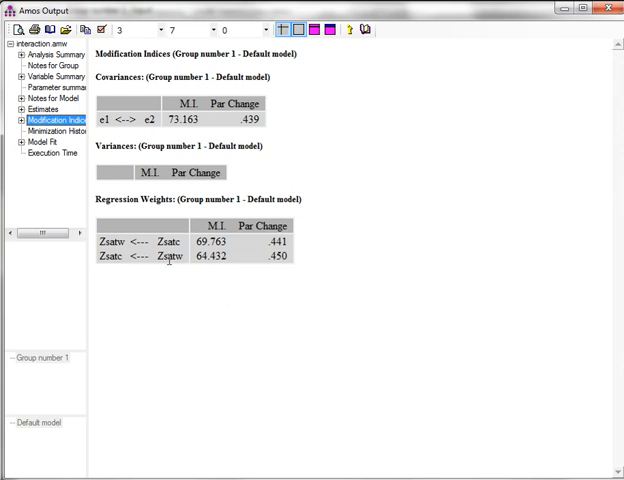
mouse_move(250, 292)
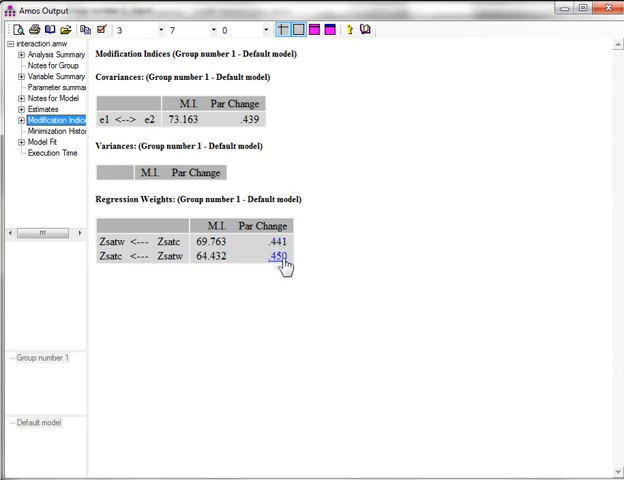
mouse_move(156, 254)
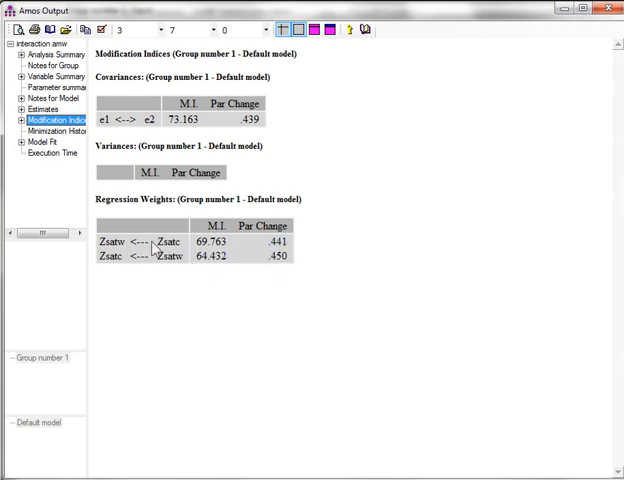
mouse_move(212, 328)
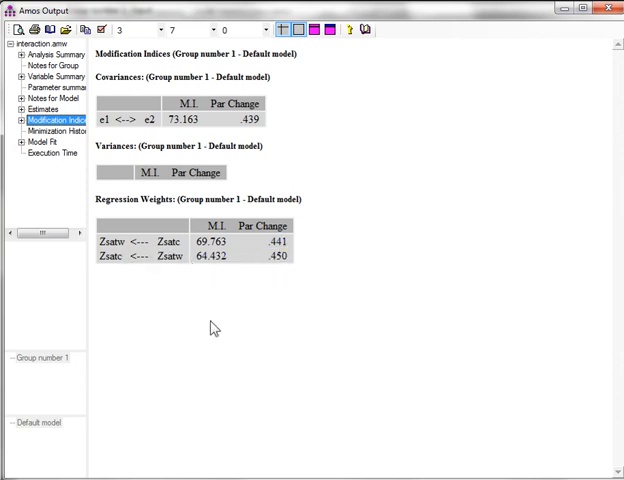
mouse_move(228, 280)
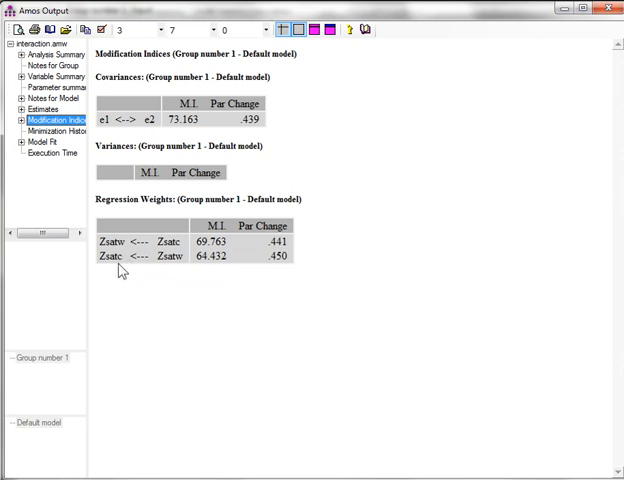
mouse_move(538, 92)
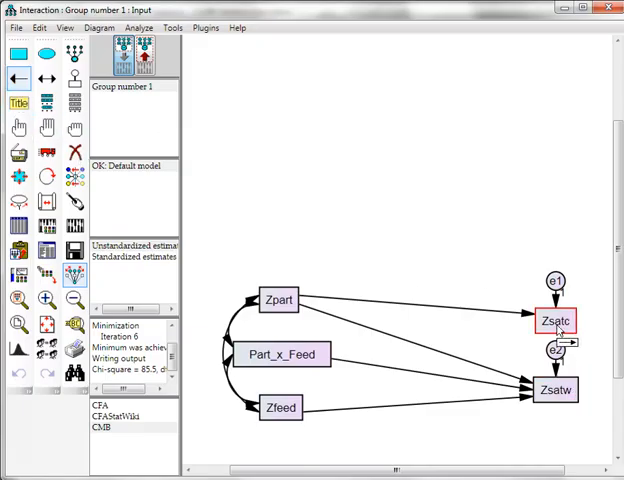
Add a path from Zsatc to Zsatw, re-estimate the model and bring up its text output.
click(556, 388)
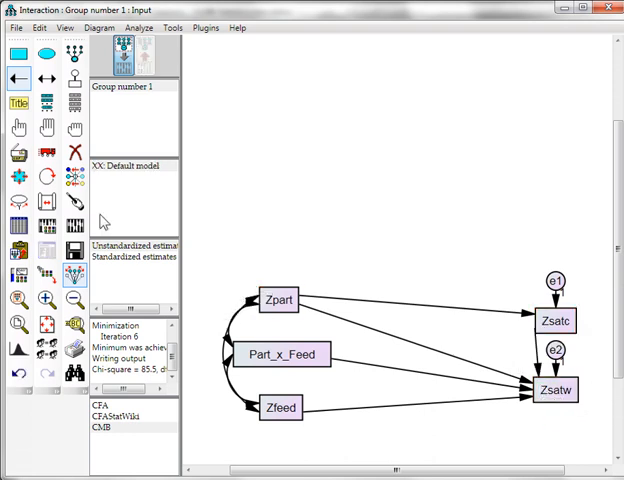
click(48, 270)
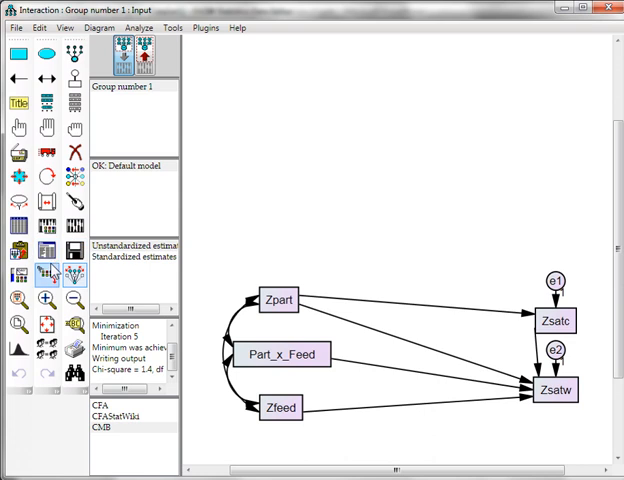
click(44, 274)
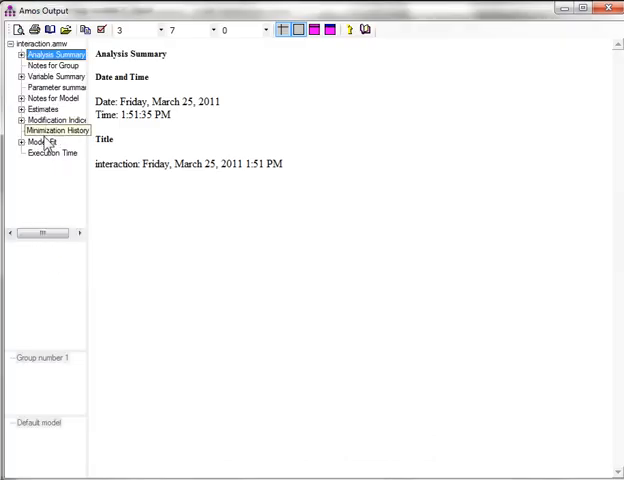
Review Model Fit (chi-square 1.382, df 2, p .501), then show the Estimates section.
click(38, 142)
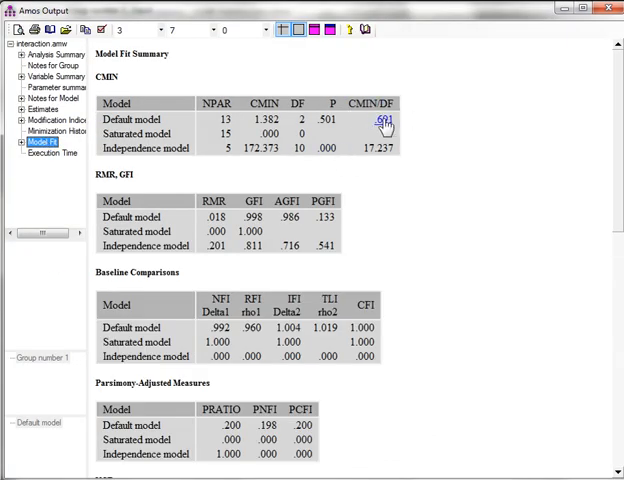
mouse_move(326, 126)
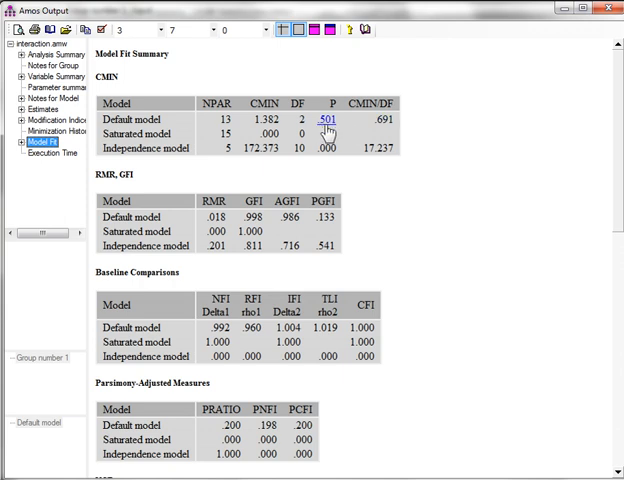
mouse_move(336, 126)
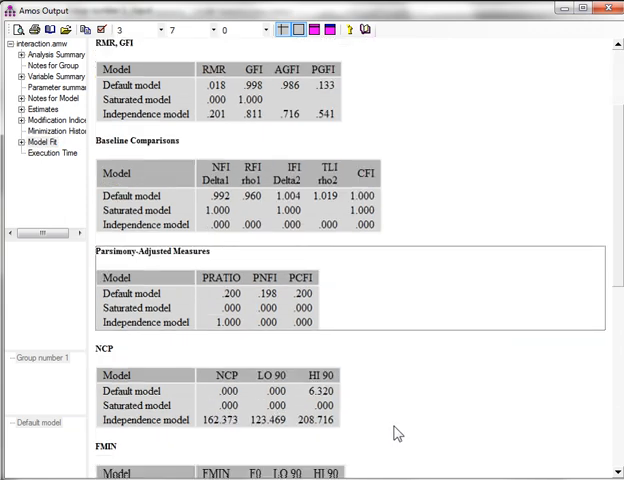
scroll(down, 3)
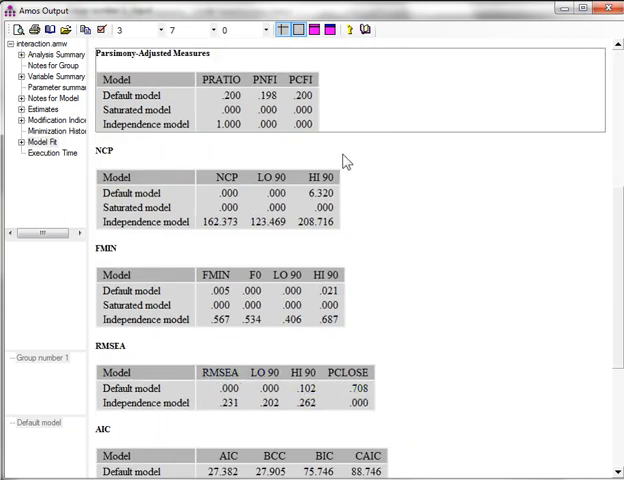
click(40, 108)
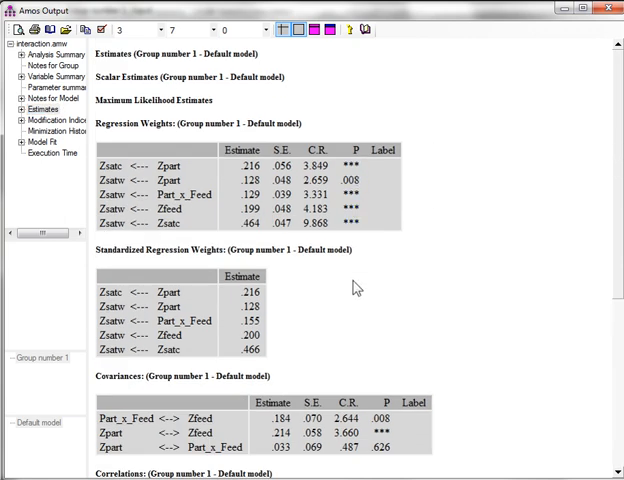
mouse_move(408, 206)
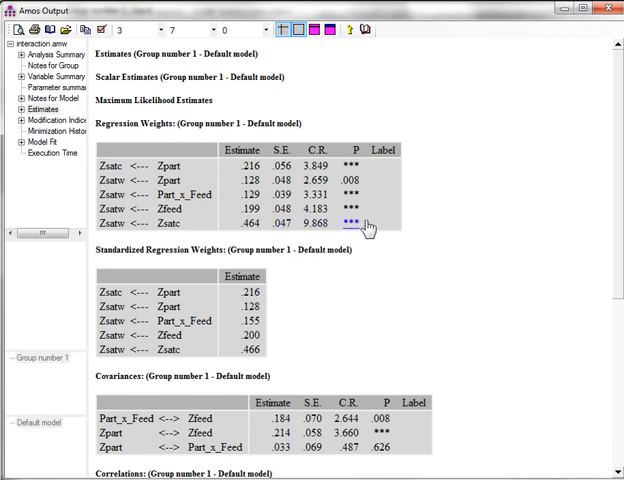
mouse_move(470, 322)
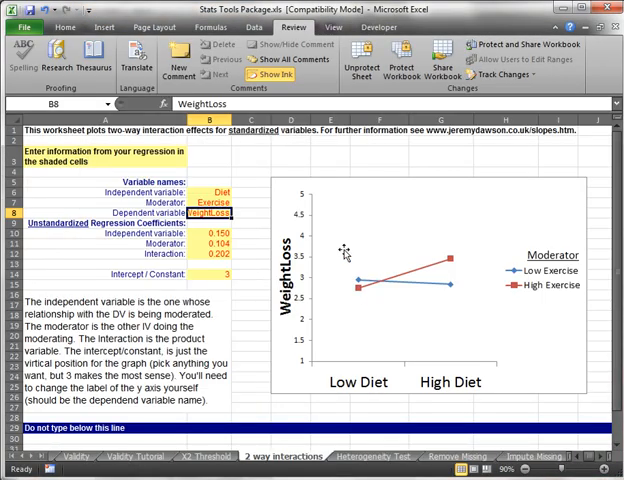
mouse_move(344, 252)
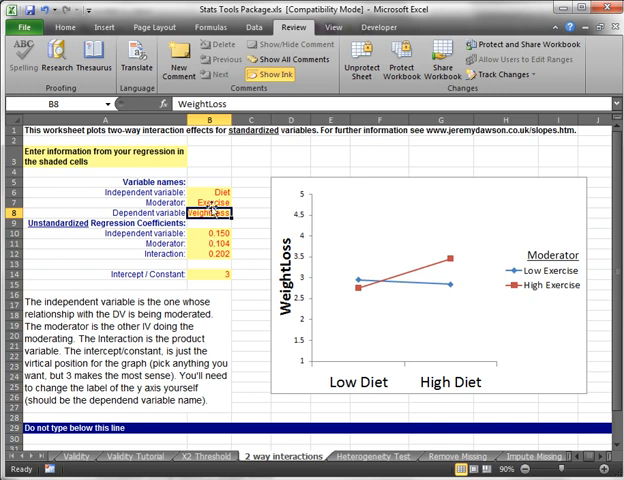
Name the plot variables participation (independent), Feedback (moderator) and SatW (dependent).
click(212, 190)
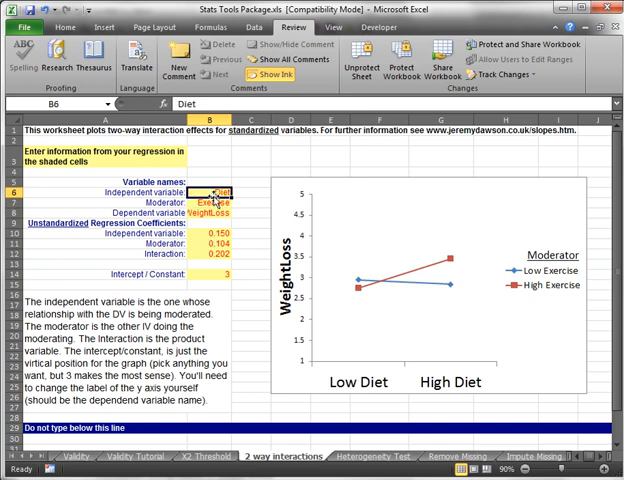
text(participation)
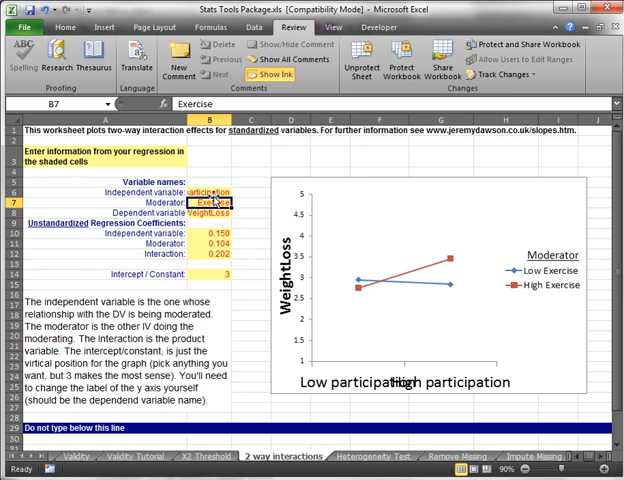
text(Feedback)
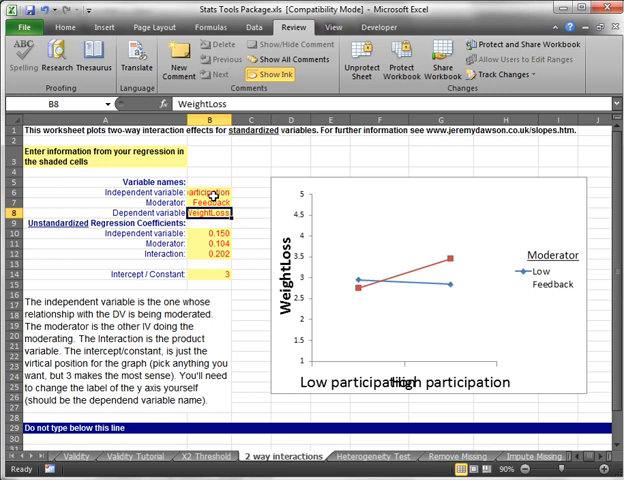
text(Sat)
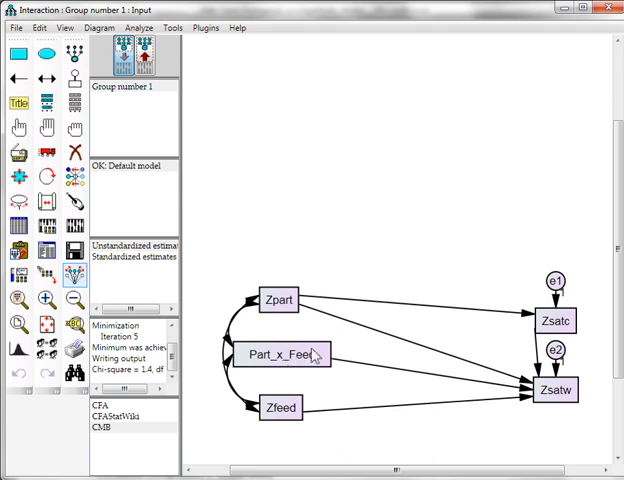
mouse_move(548, 380)
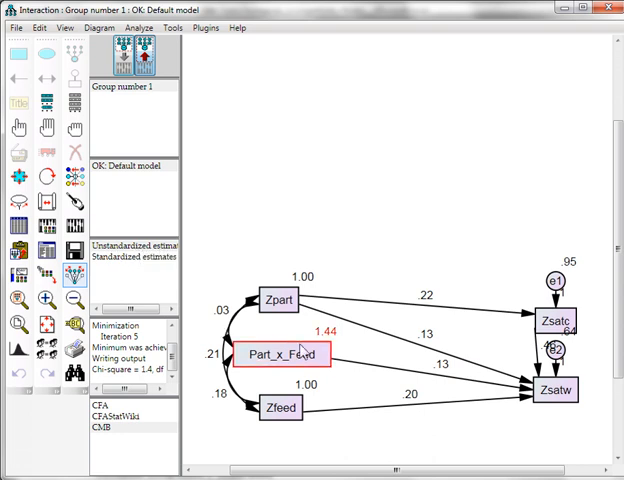
Display unstandardized estimates on the interaction model's output path diagram.
click(288, 298)
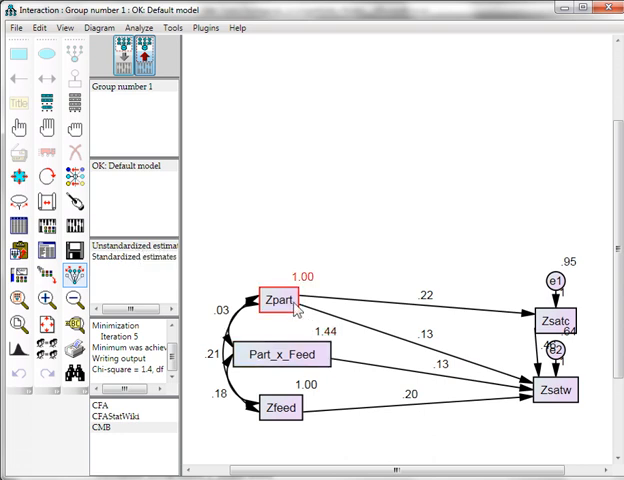
click(560, 390)
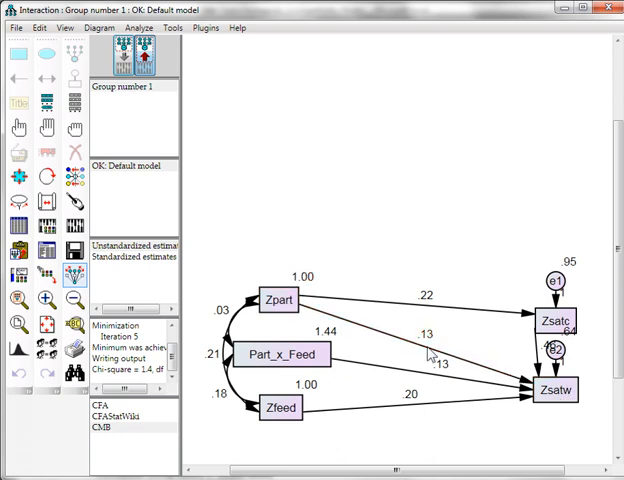
mouse_move(404, 410)
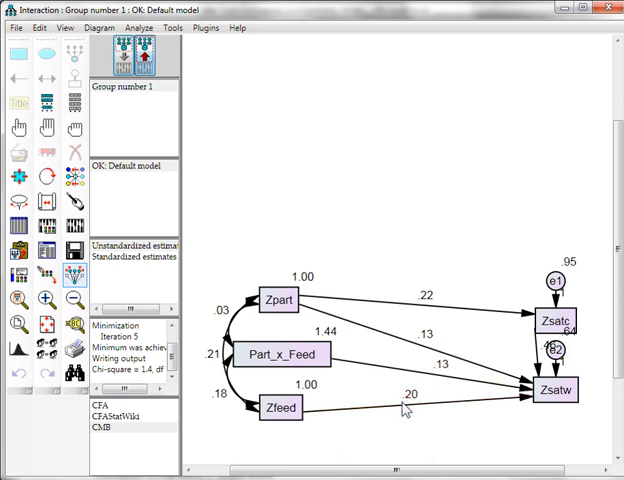
mouse_move(544, 414)
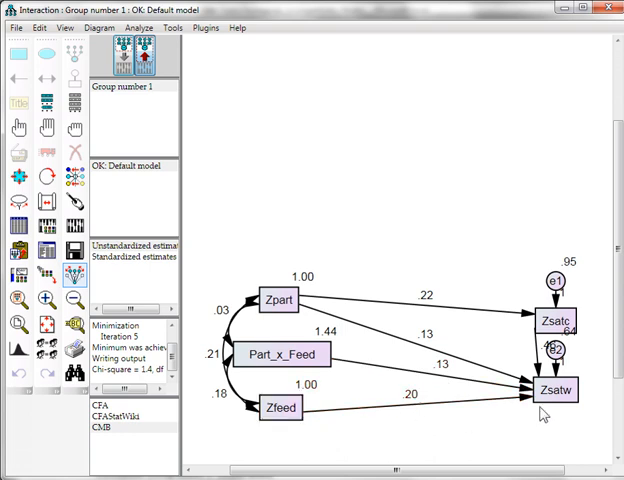
mouse_move(390, 368)
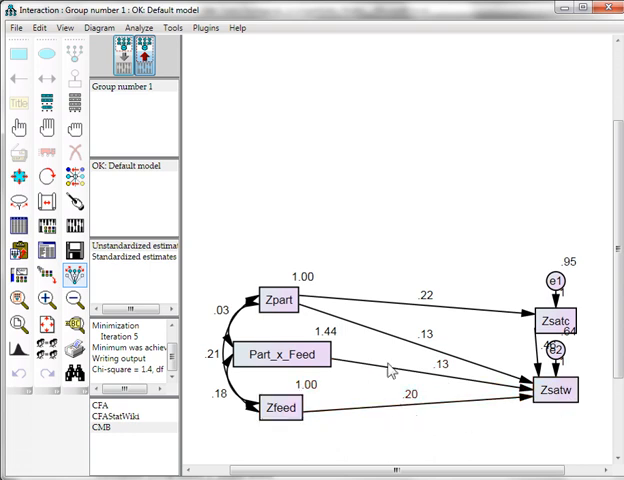
mouse_move(458, 410)
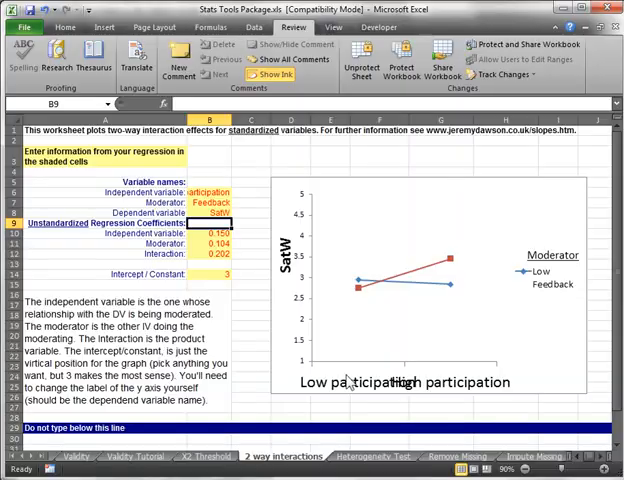
Enter the Amos unstandardized coefficients (0.130, 0.200, 0.130) and intercept 5 so the plot updates.
click(208, 234)
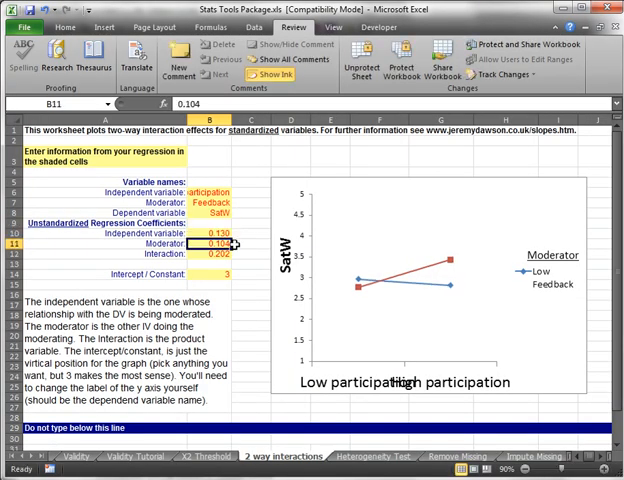
text(.13)
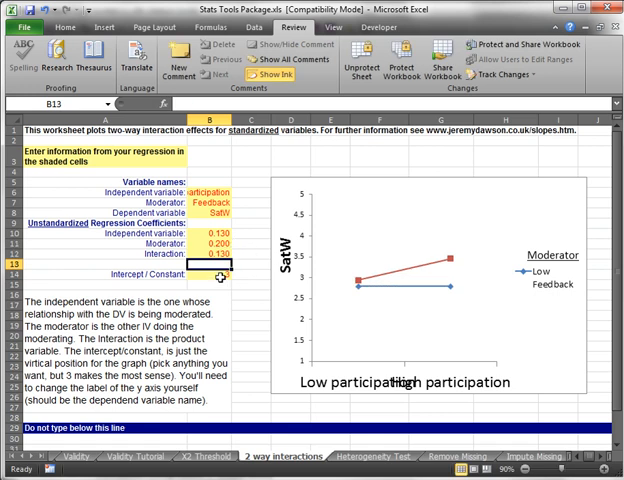
click(228, 276)
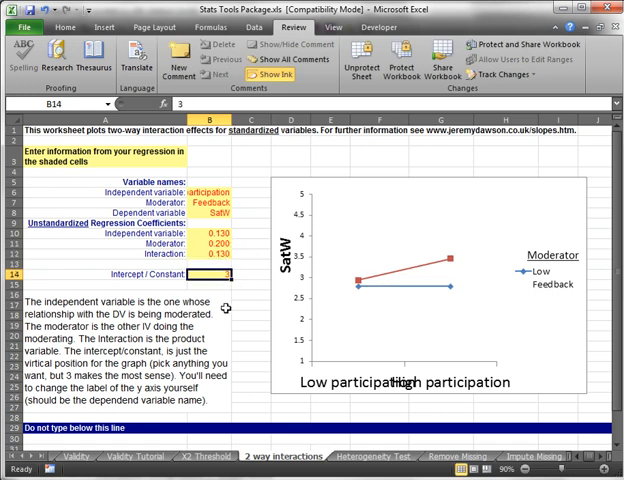
text(5)
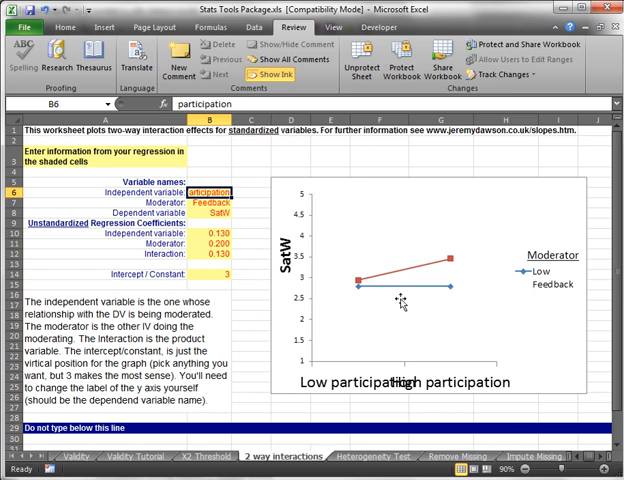
mouse_move(464, 336)
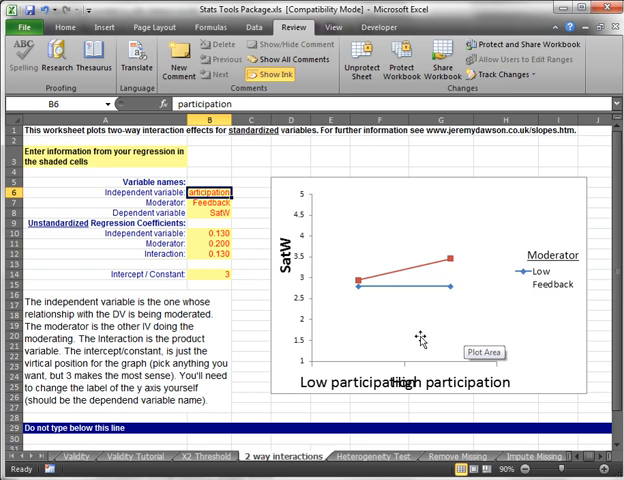
mouse_move(516, 298)
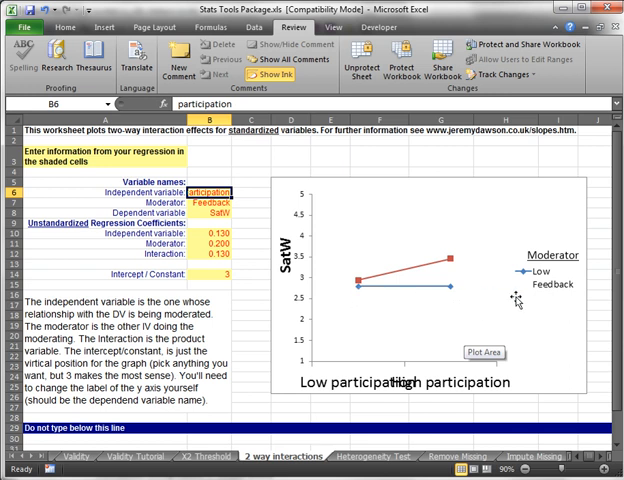
click(538, 276)
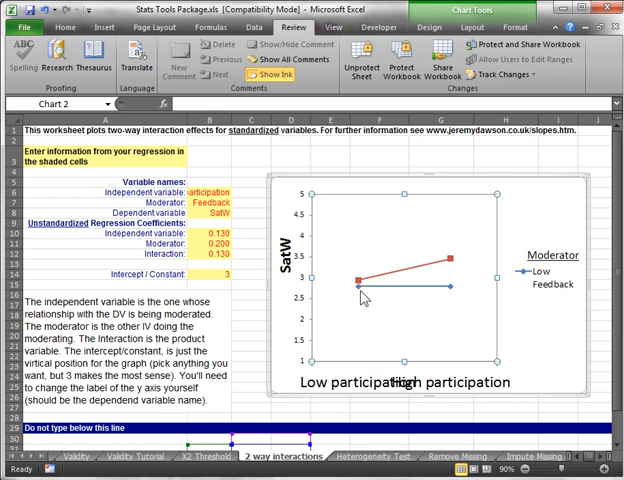
mouse_move(344, 286)
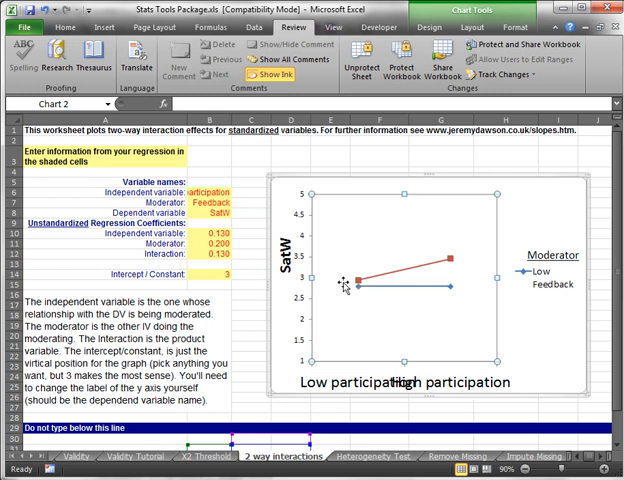
mouse_move(378, 344)
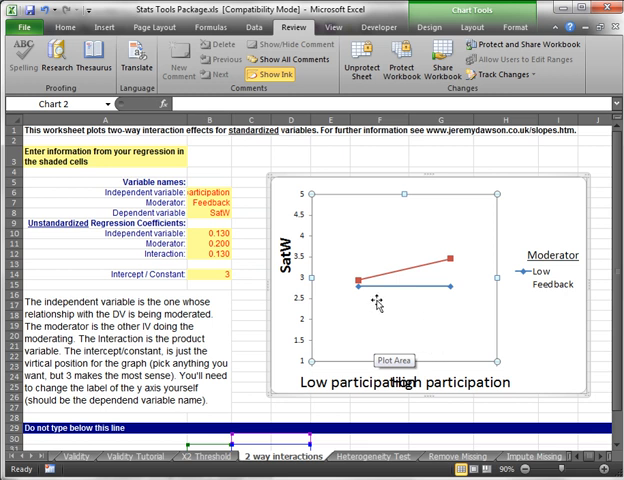
mouse_move(368, 280)
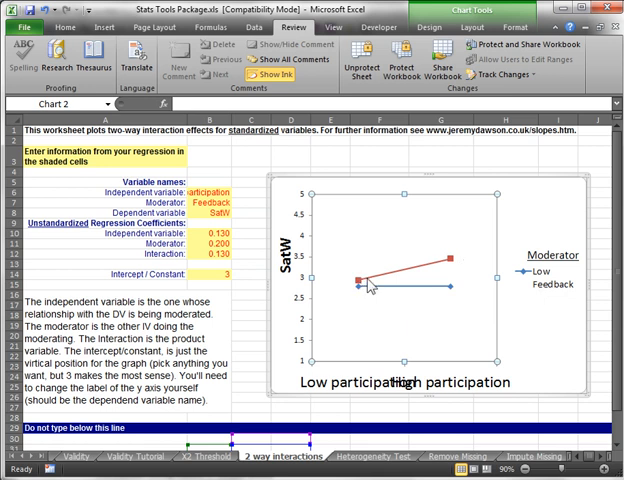
mouse_move(410, 282)
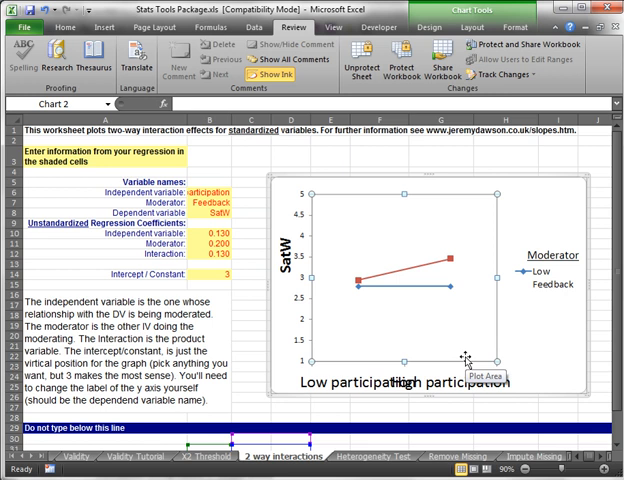
mouse_move(264, 172)
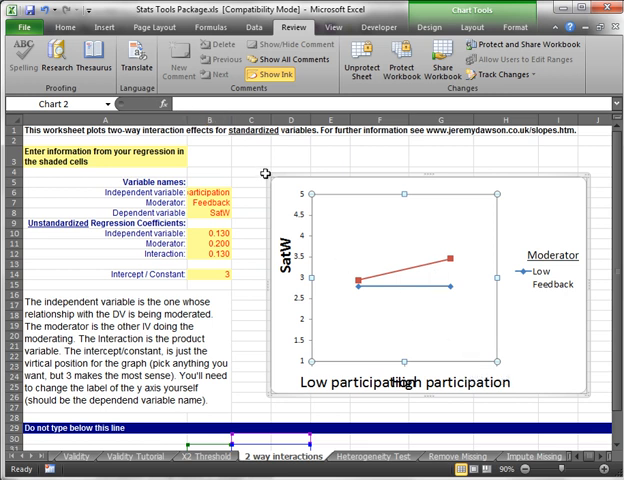
mouse_move(424, 244)
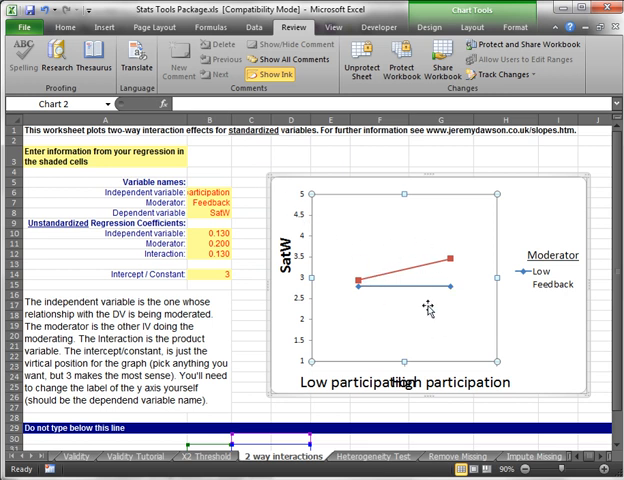
mouse_move(428, 328)
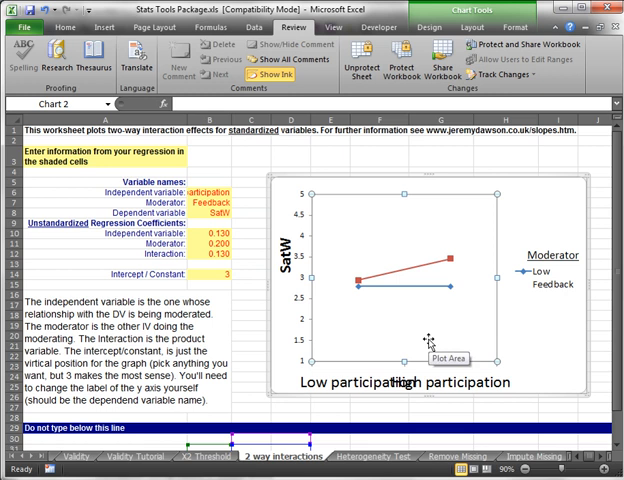